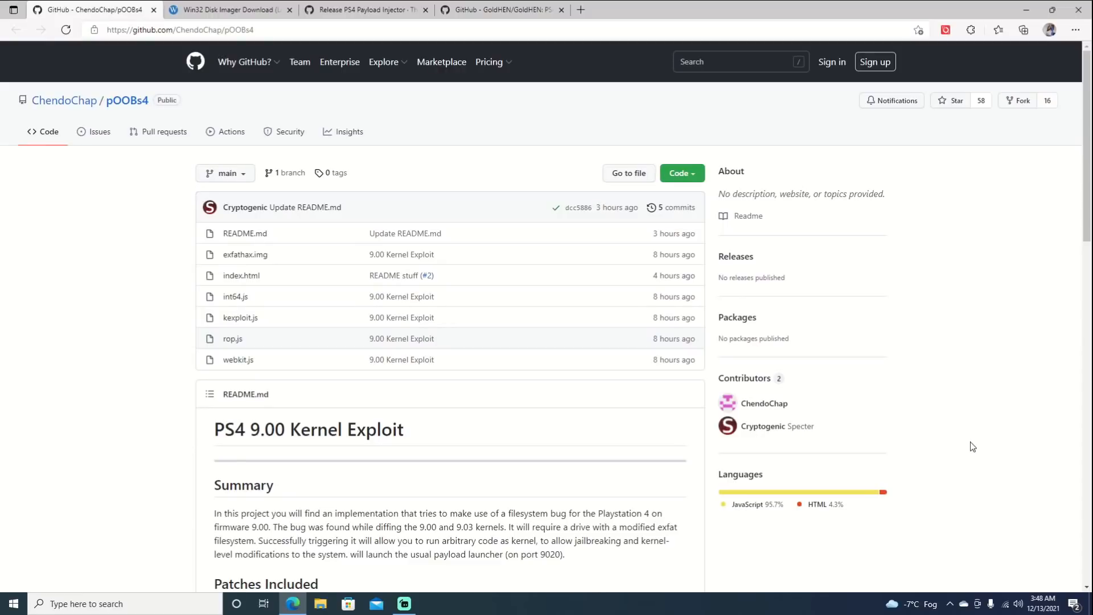
pyautogui.moveTo(240, 274)
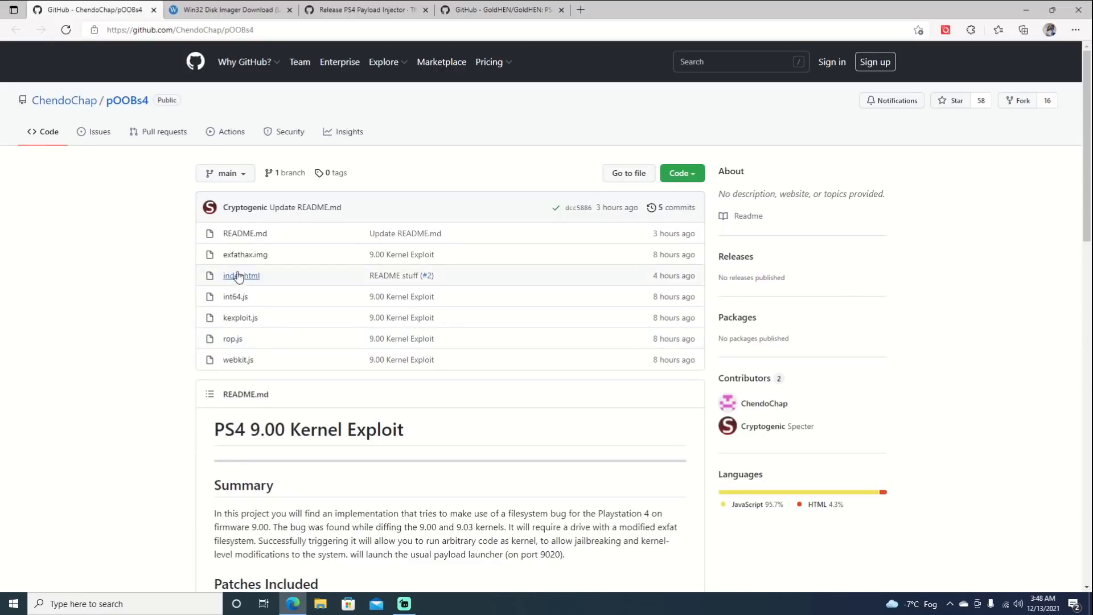
pyautogui.moveTo(244, 254)
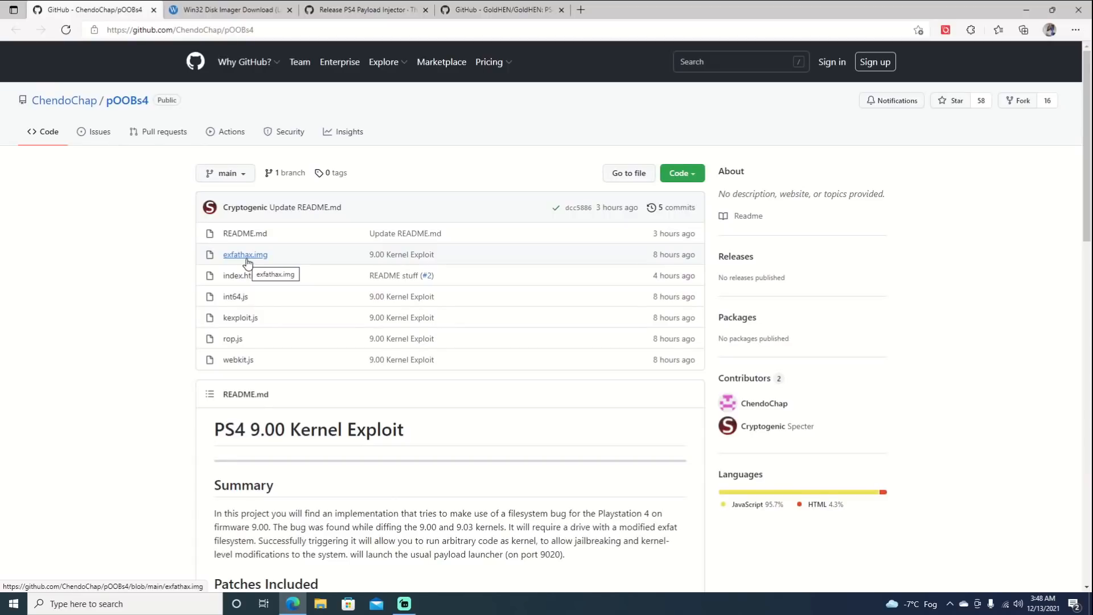
# Step: Inspect exfathax.img in the pOOBs4 repository and read the README down to its Short how-to
pyautogui.click(677, 173)
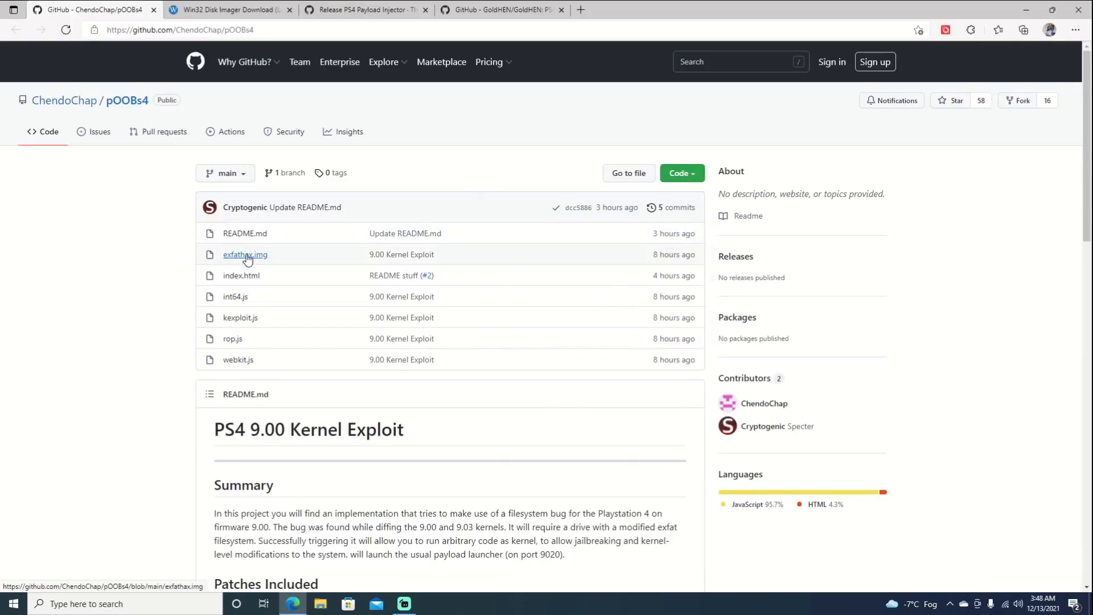
pyautogui.scroll(-3)
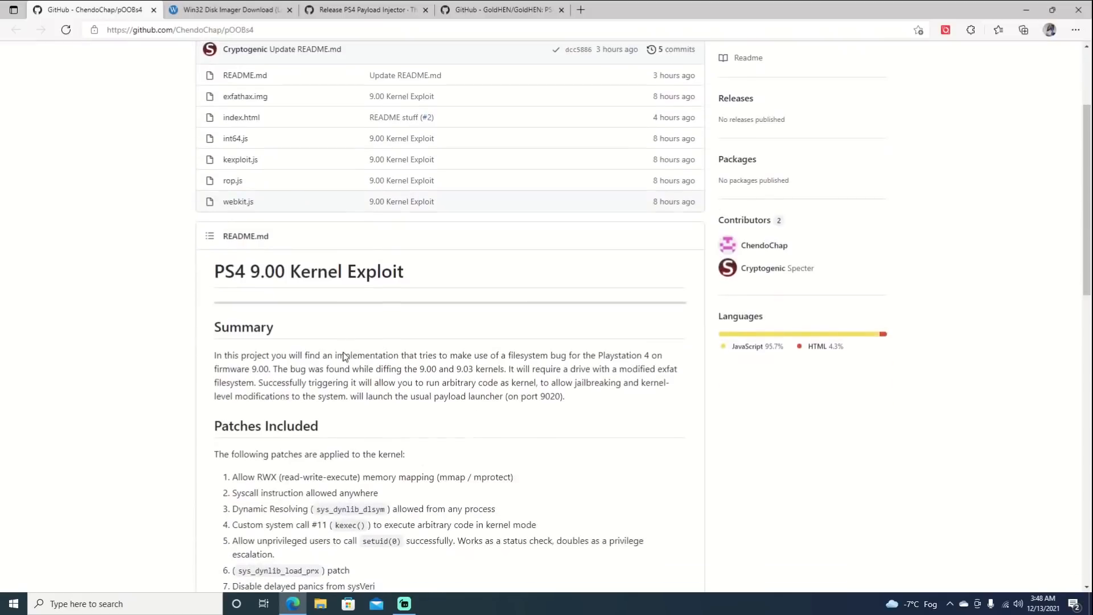
pyautogui.scroll(-3)
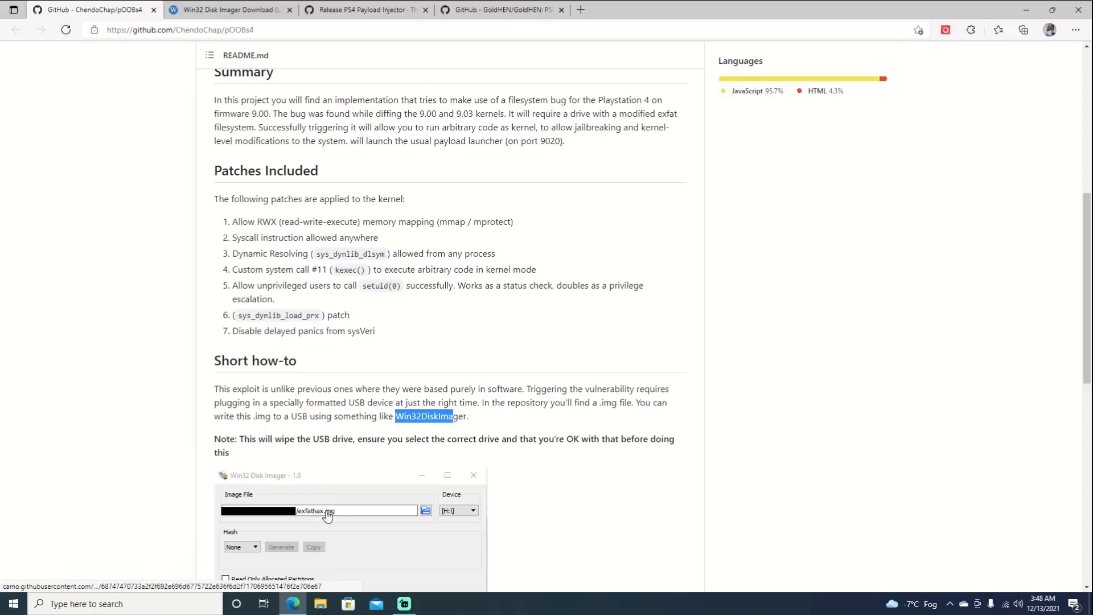
# Step: Browse the Win32 Disk Imager and PS4 Payload Injector download tabs, then minimize Edge
pyautogui.click(230, 9)
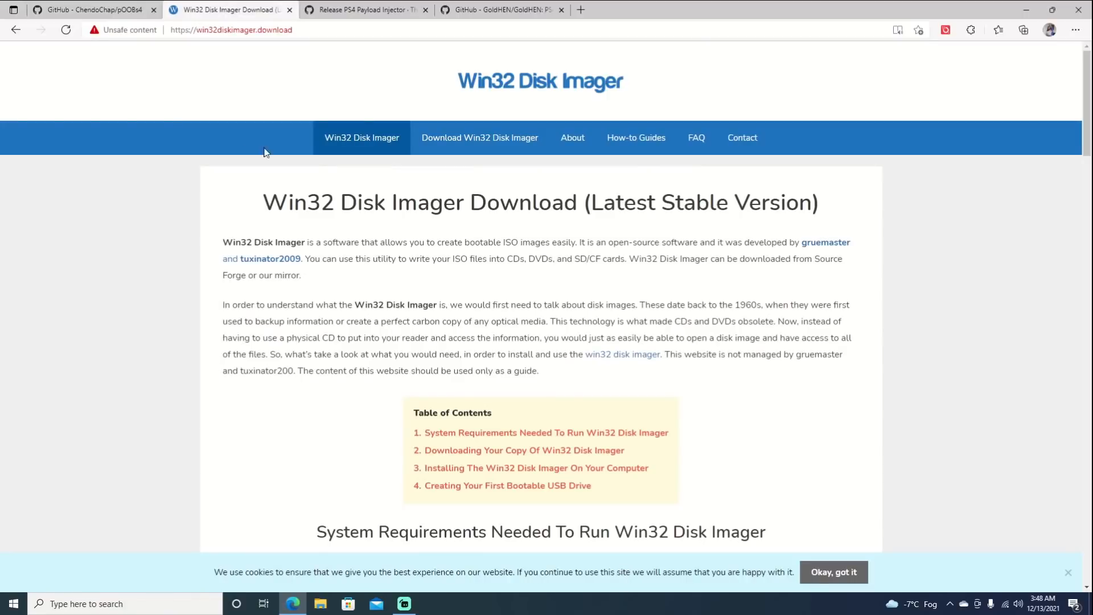
pyautogui.scroll(-3)
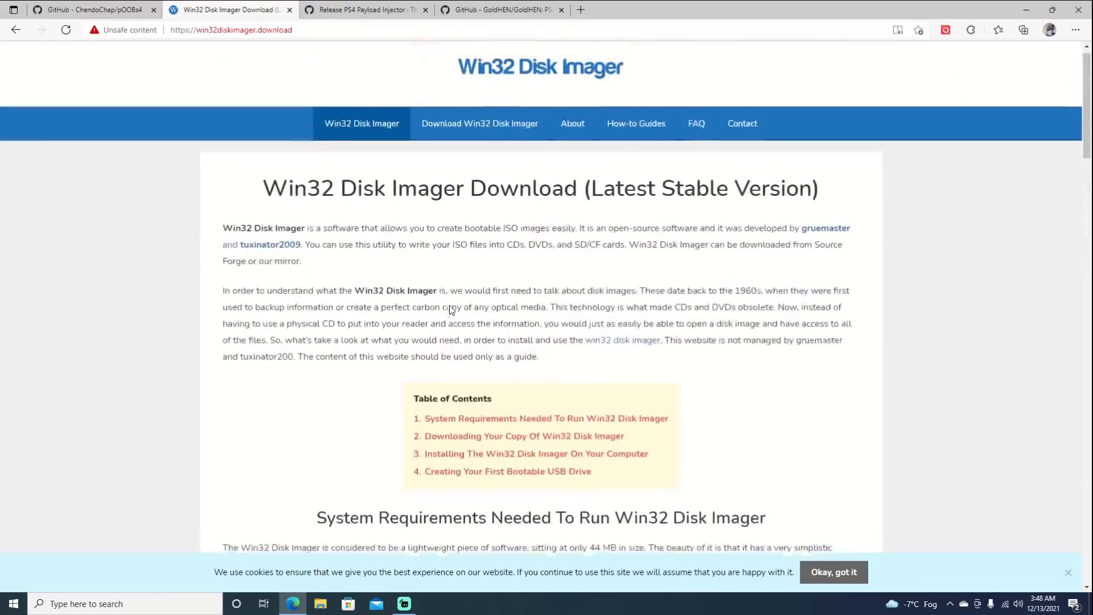
pyautogui.click(362, 9)
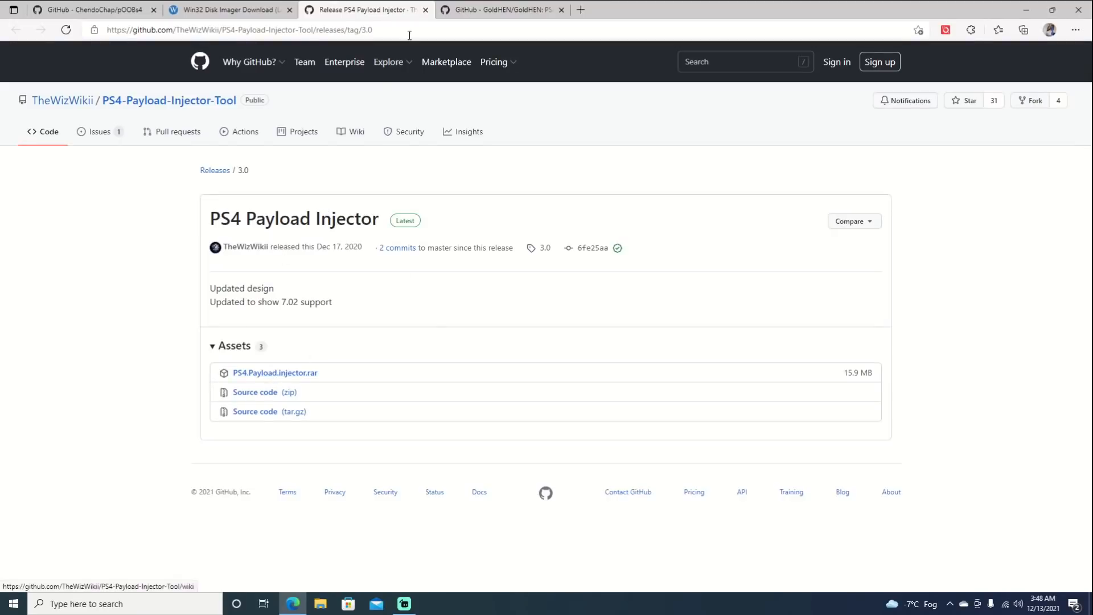
pyautogui.click(499, 10)
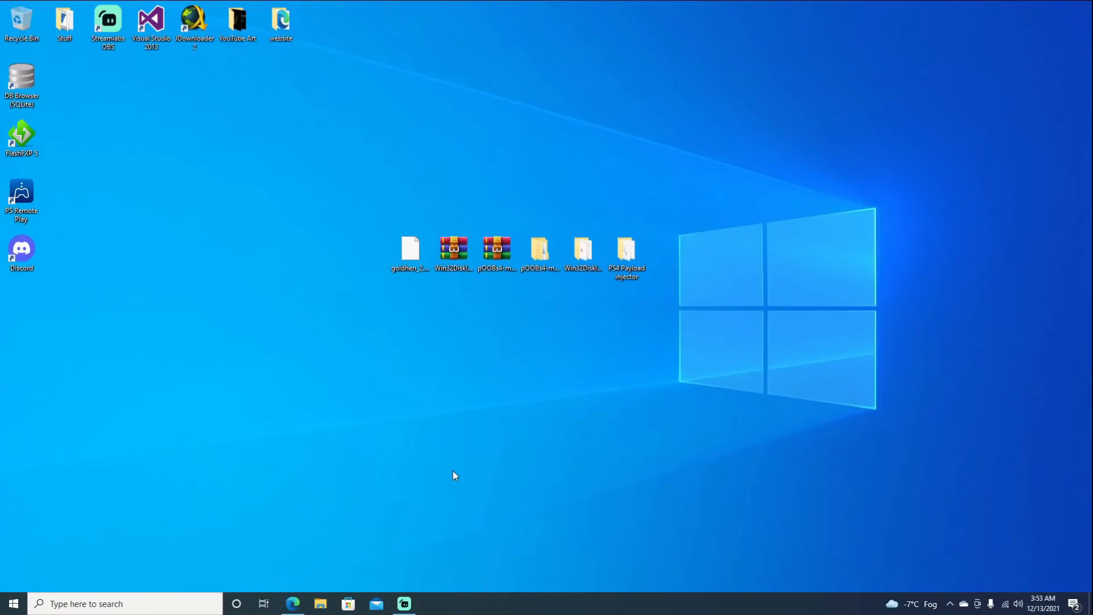
# Step: Open the extracted Win32DiskImager-1.0.0-src folder from the desktop
pyautogui.click(410, 251)
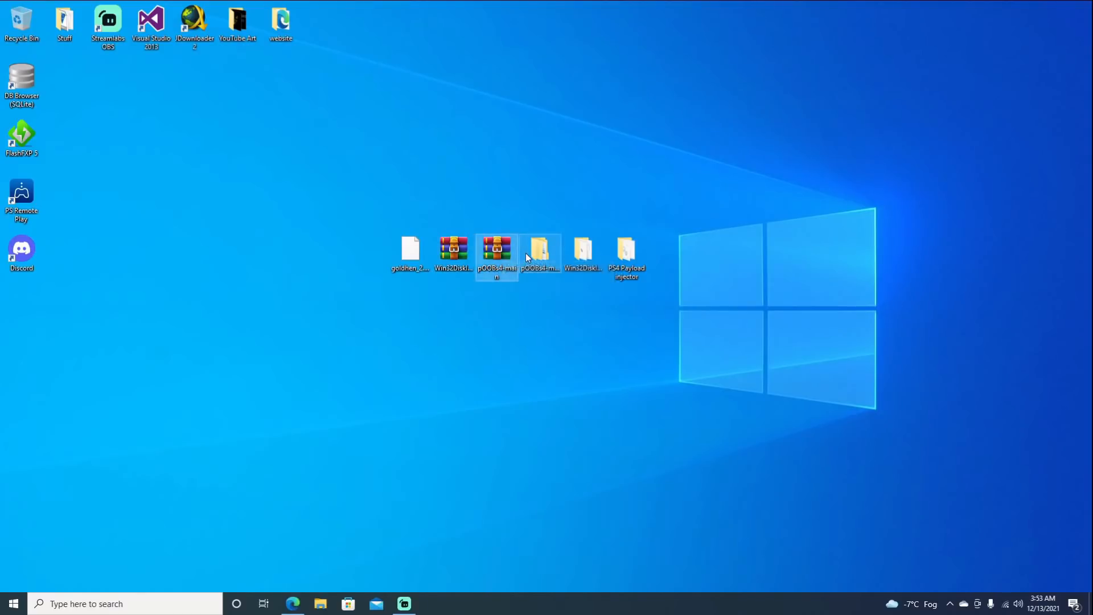
pyautogui.doubleClick(539, 251)
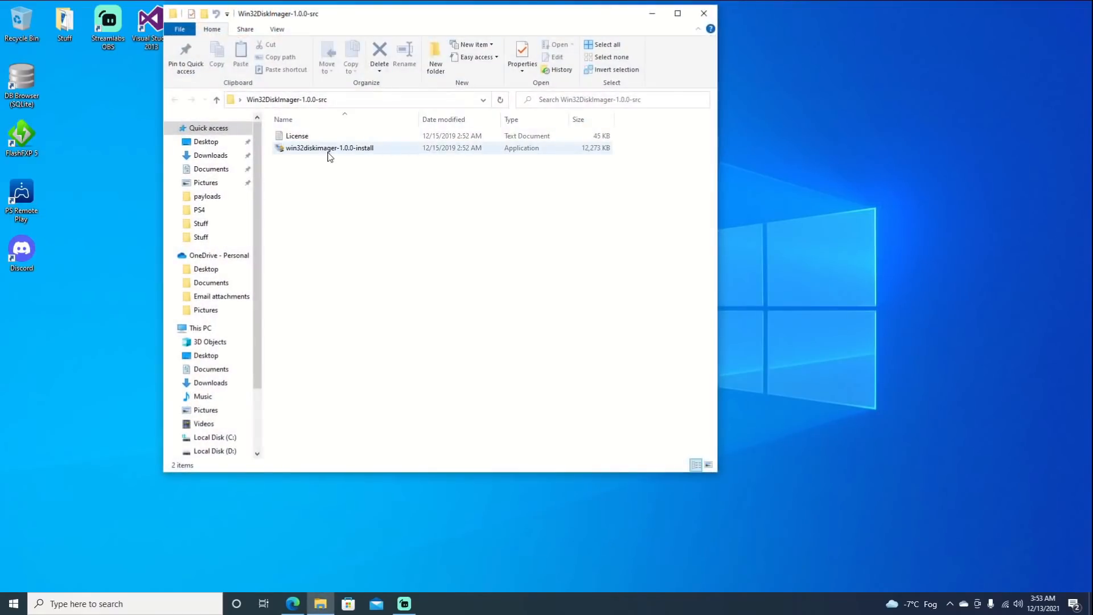
# Step: Install win32diskimager-1.0.0 in the default folder with a desktop shortcut, then launch it
pyautogui.doubleClick(328, 148)
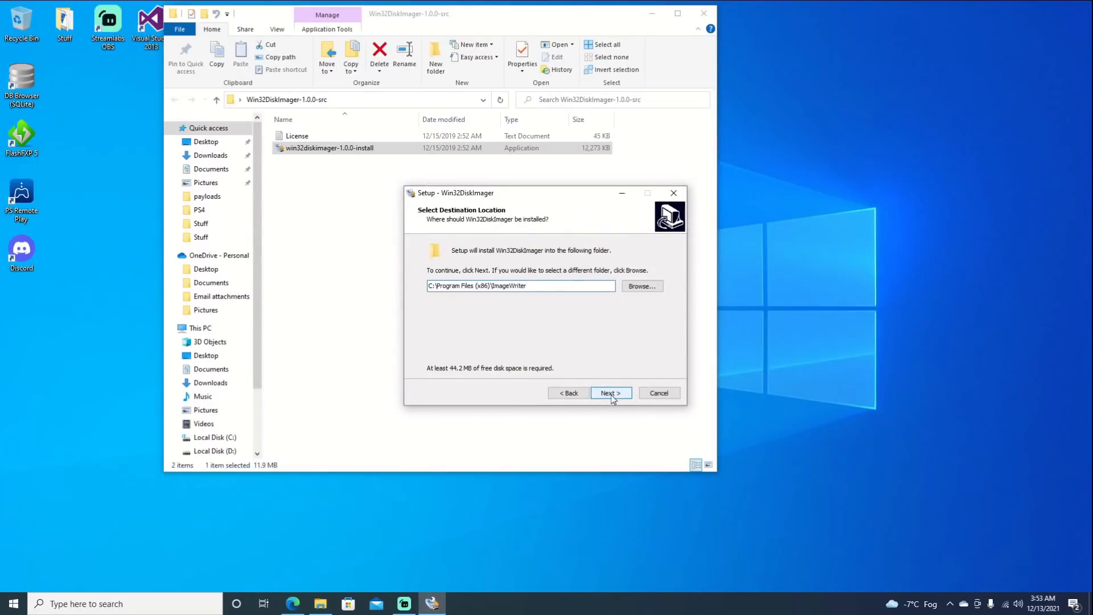
pyautogui.click(608, 392)
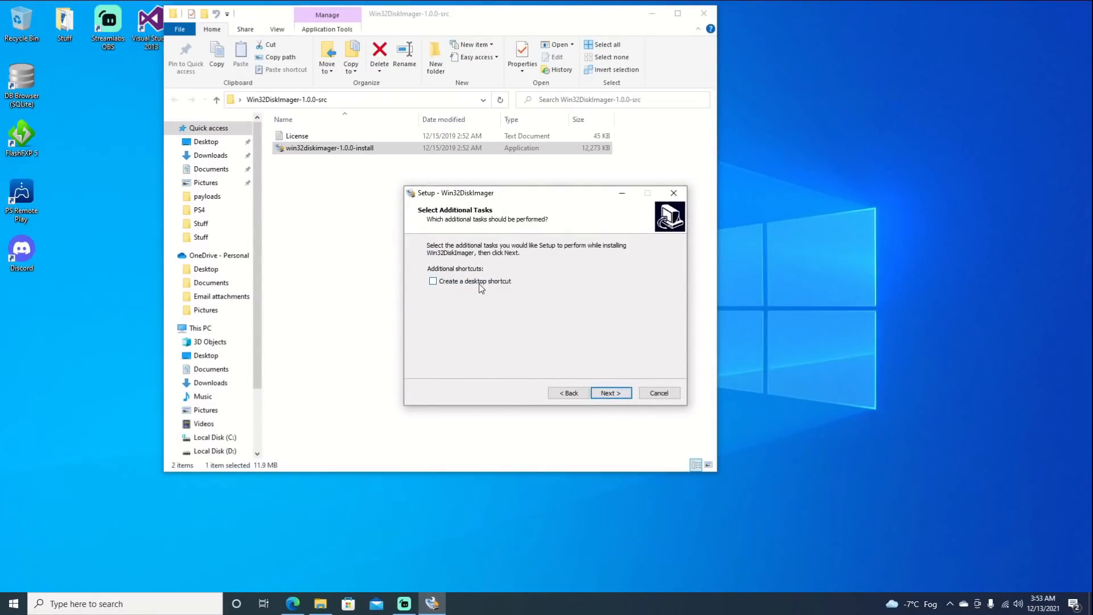
pyautogui.click(609, 392)
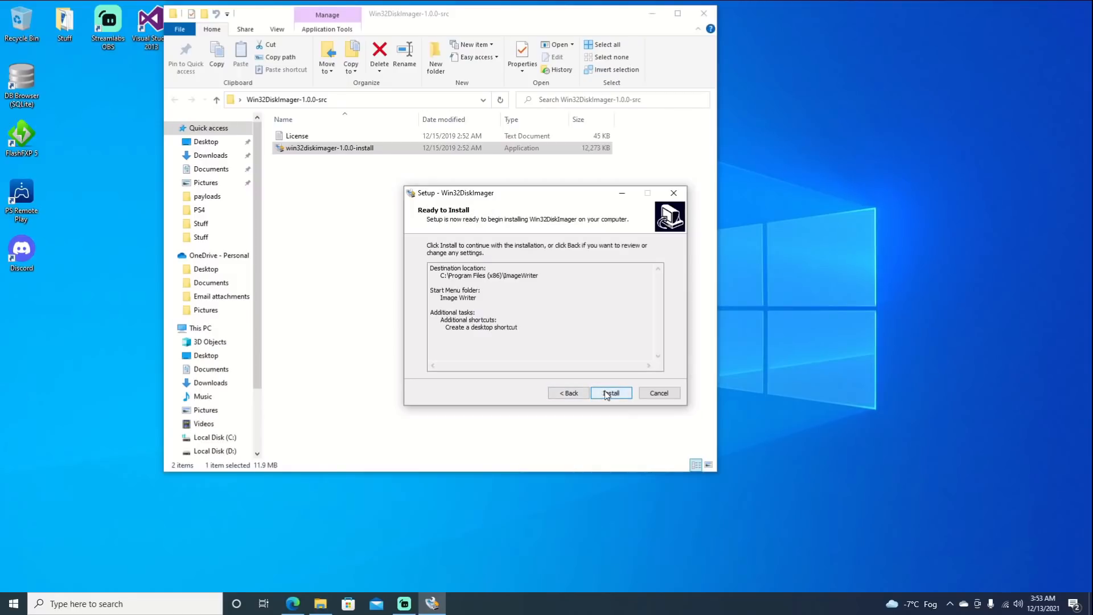
pyautogui.click(610, 392)
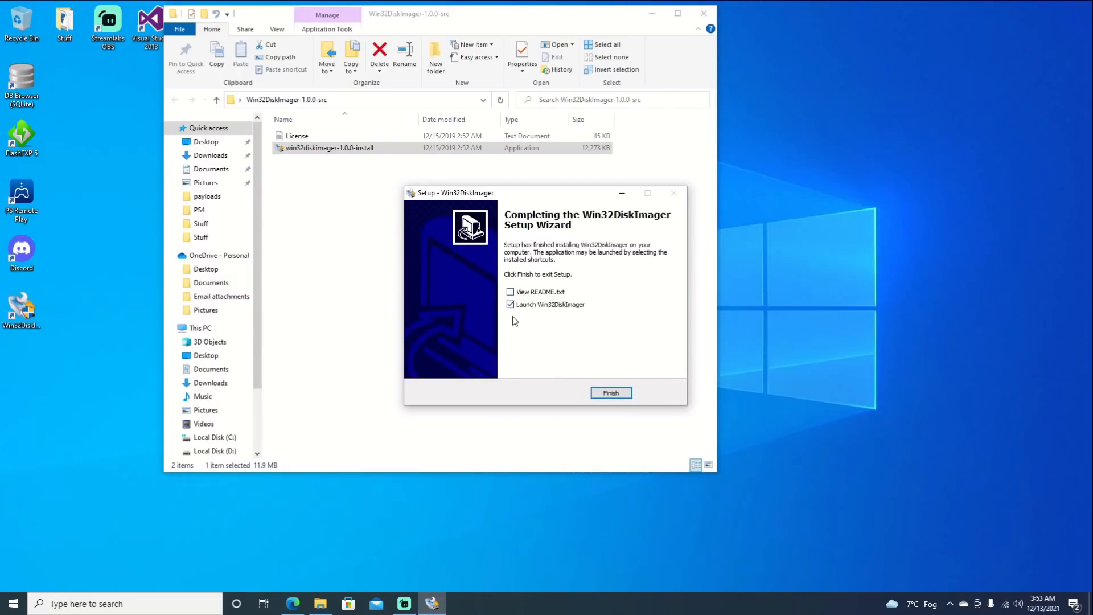
pyautogui.click(610, 392)
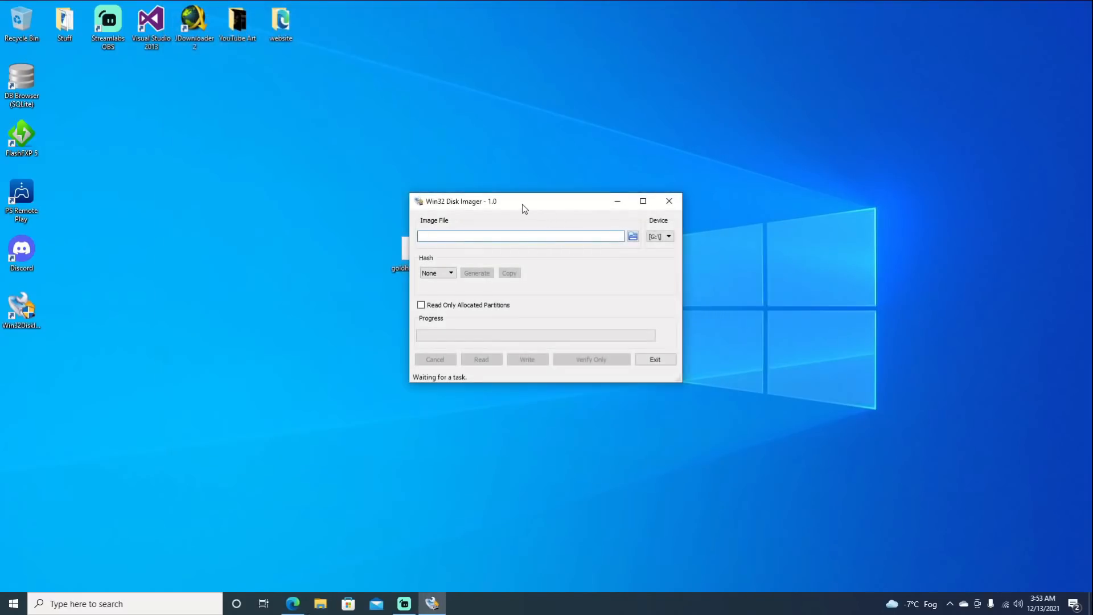
# Step: Write pOOBs4's exfathax.img to USB drive G:\ and close the imager once done
pyautogui.moveTo(460, 201); pyautogui.dragTo(540, 302)
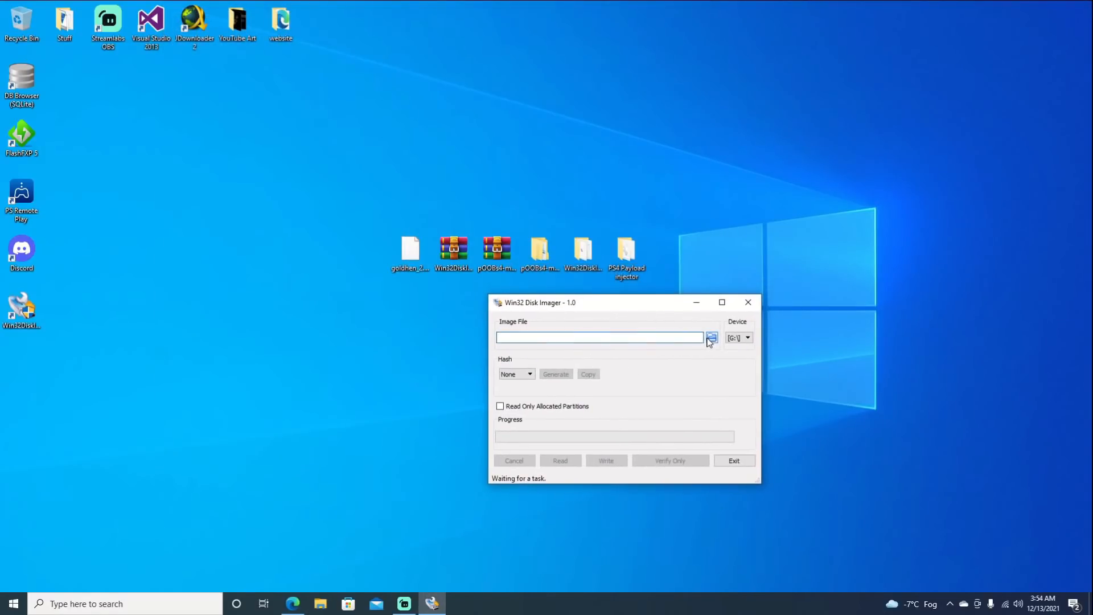
pyautogui.click(710, 337)
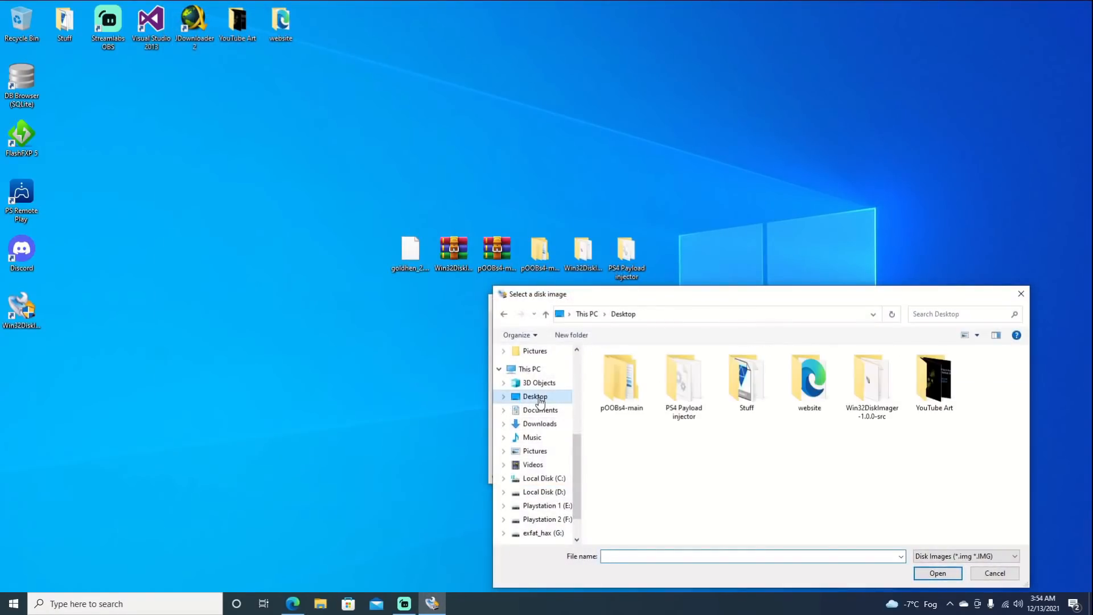
pyautogui.doubleClick(620, 382)
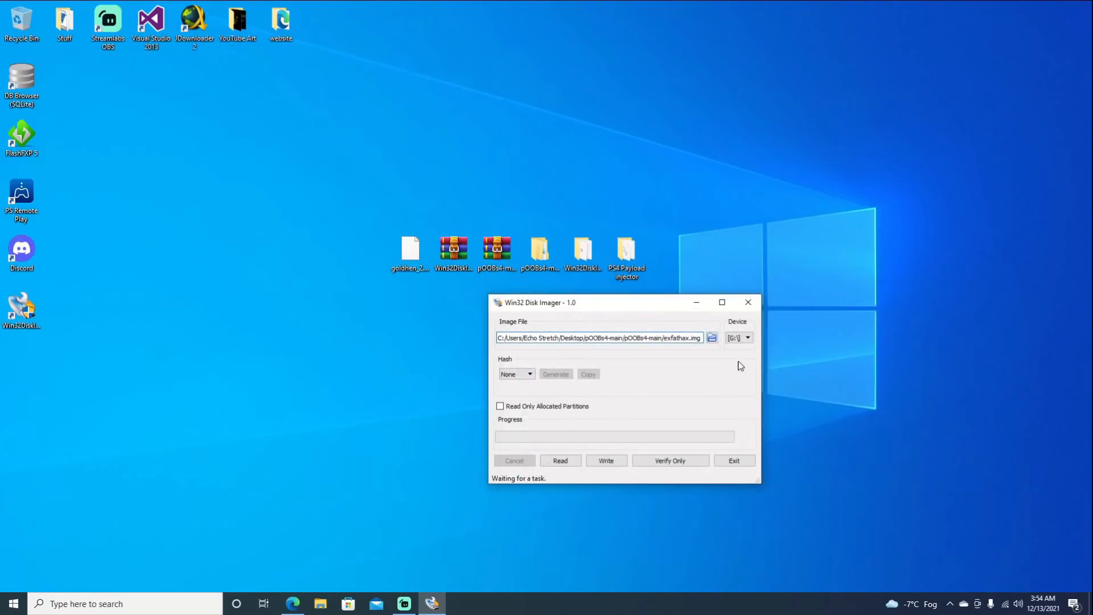
pyautogui.click(739, 337)
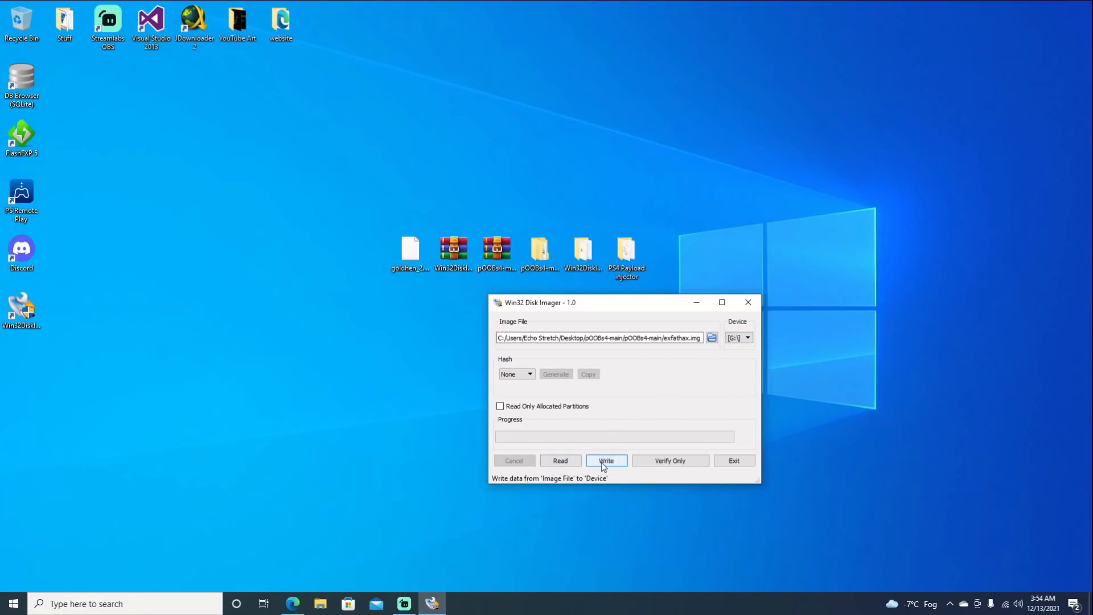
pyautogui.click(606, 459)
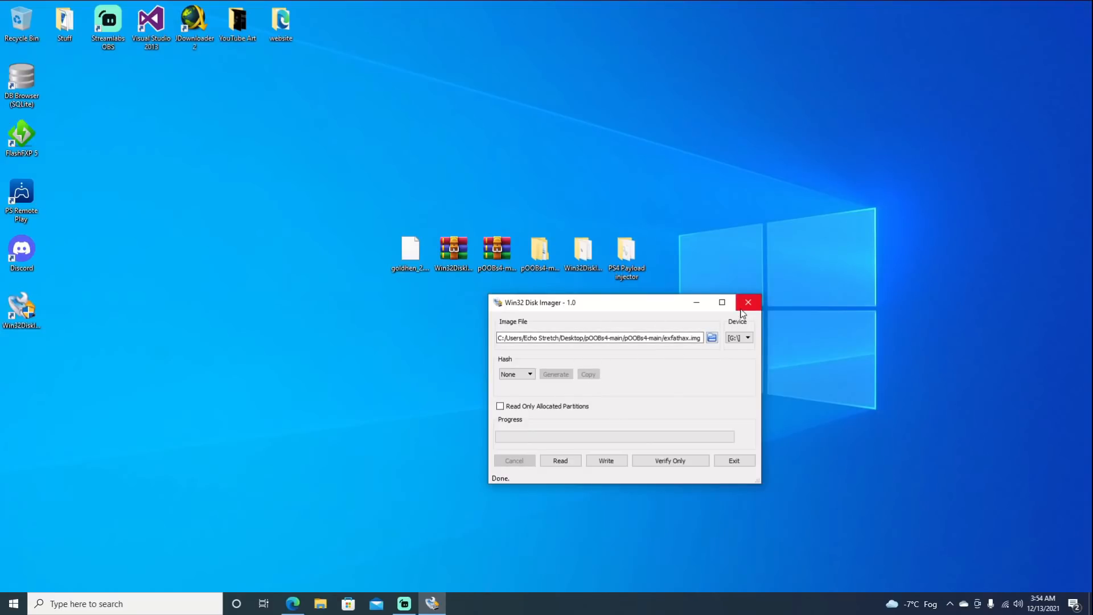
pyautogui.click(748, 302)
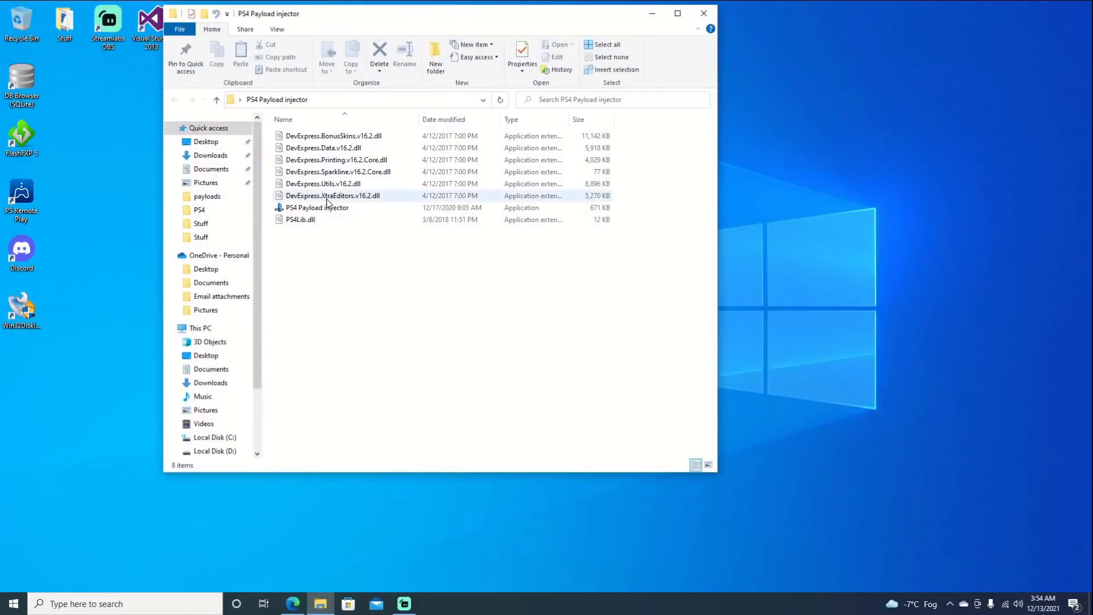
# Step: Launch PS4 Payload injector.exe, dismiss the credits popup, and close its folder window
pyautogui.doubleClick(317, 208)
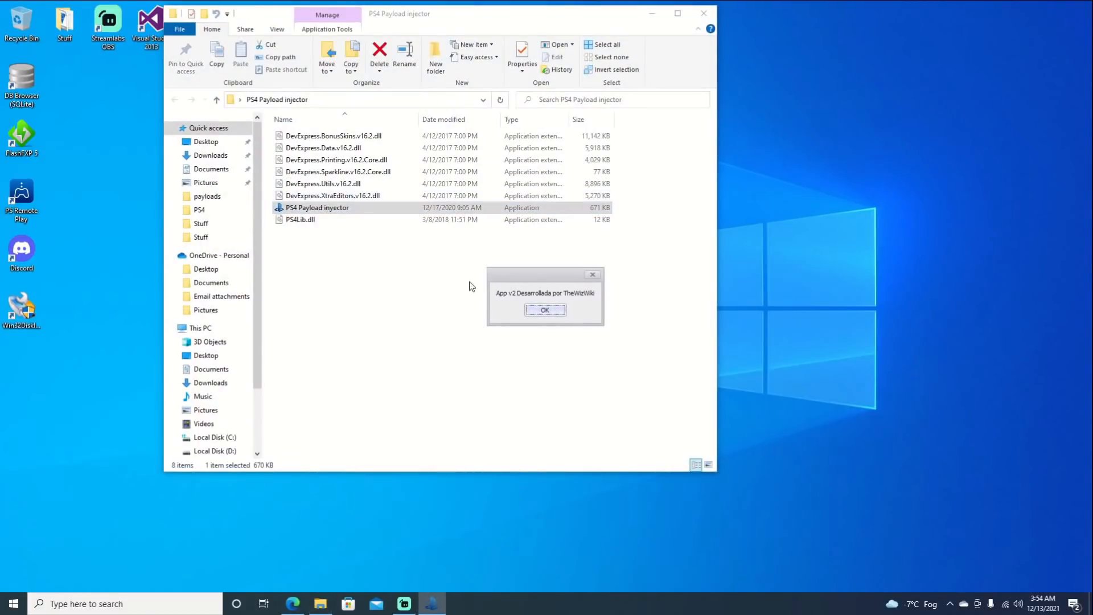
pyautogui.click(544, 310)
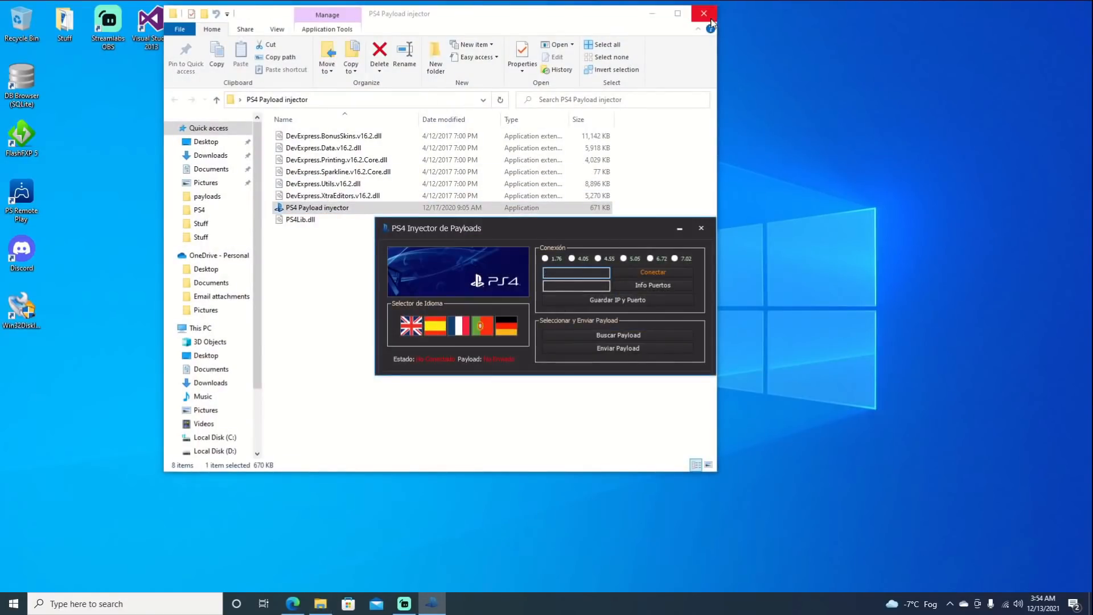
pyautogui.click(704, 13)
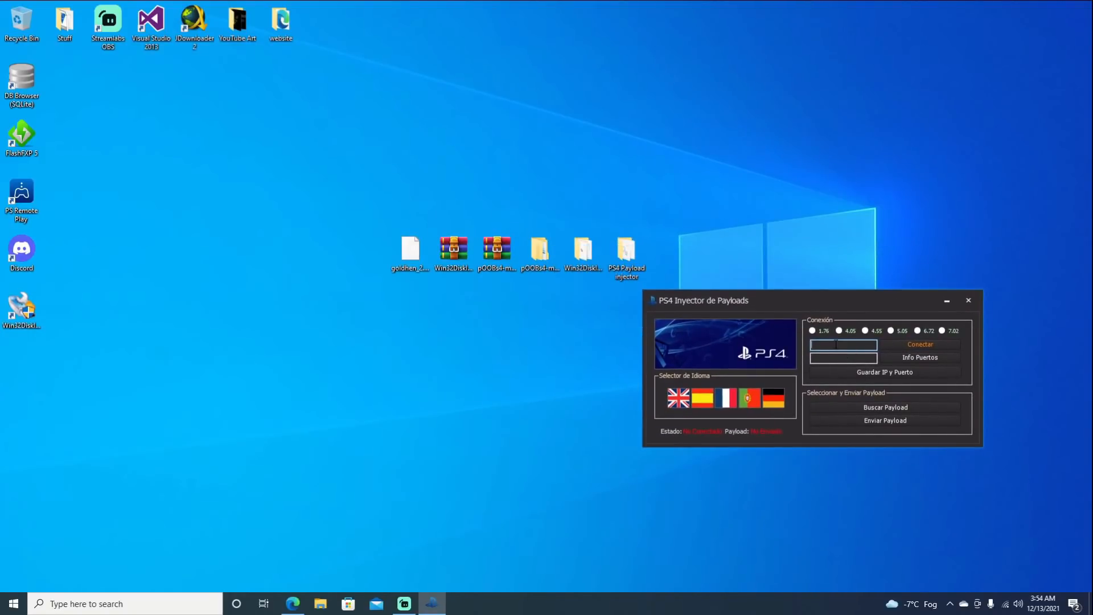
pyautogui.write('1')
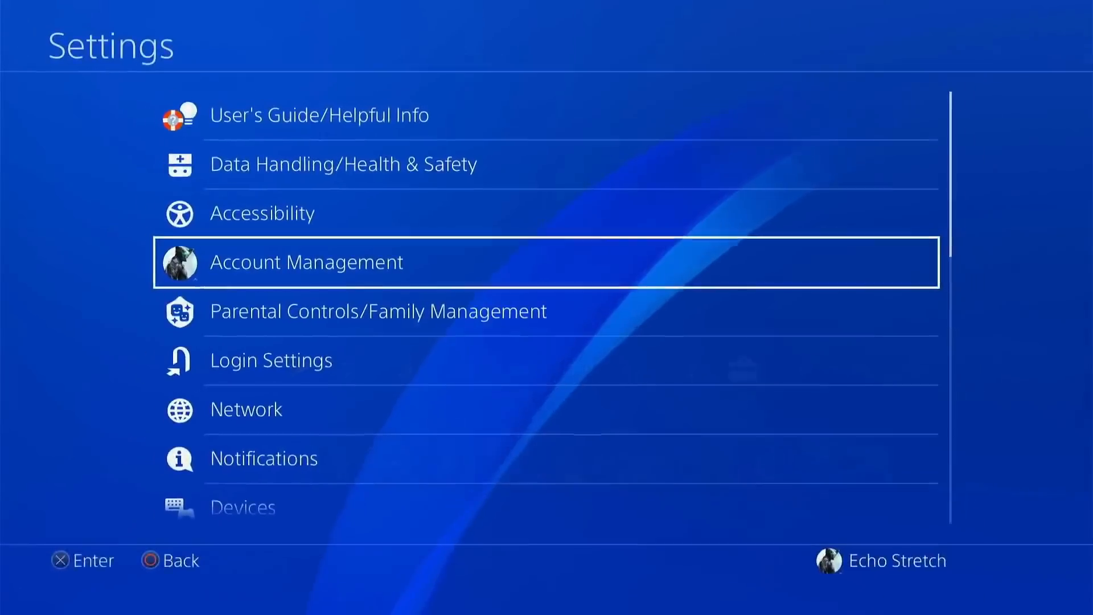
# Step: Scroll down through the PS4 Settings list
pyautogui.scroll(-3)
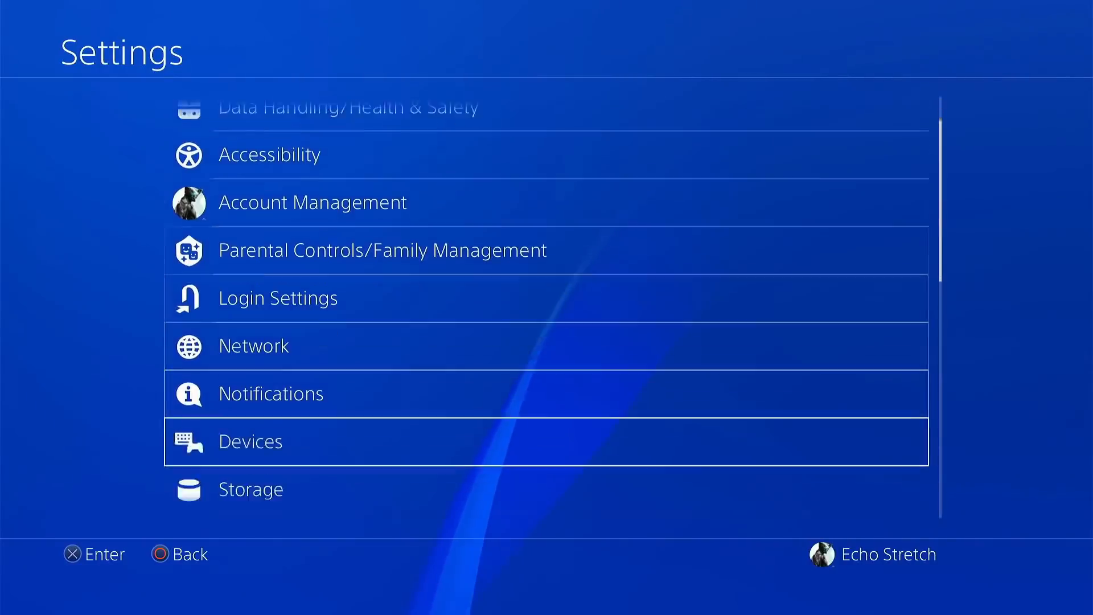
pyautogui.scroll(-3)
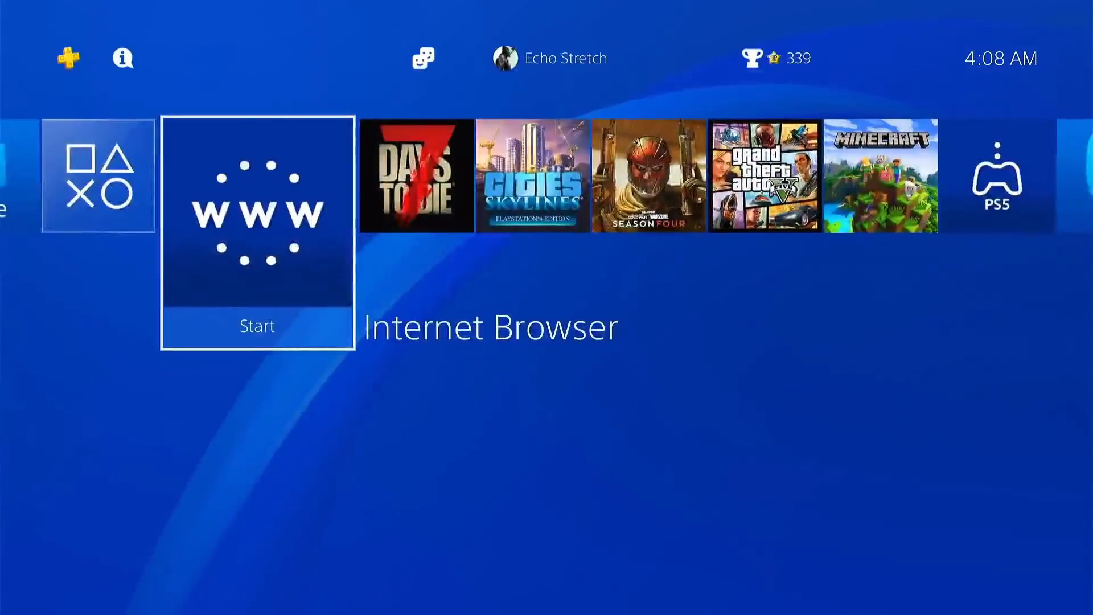
pyautogui.click(257, 218)
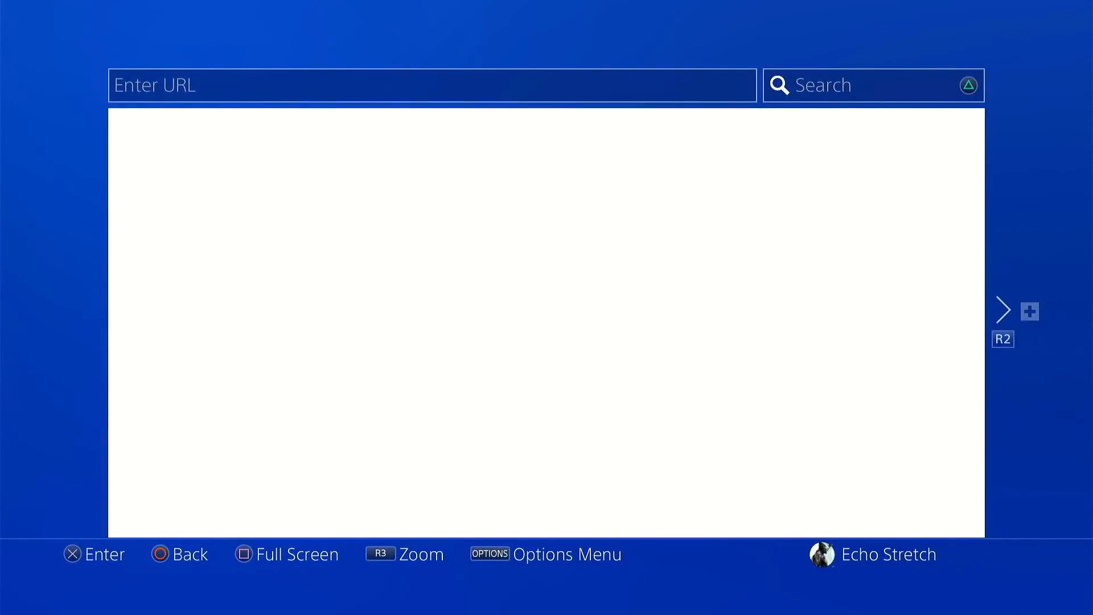
pyautogui.write('https://cthugha.exploit.menu/')
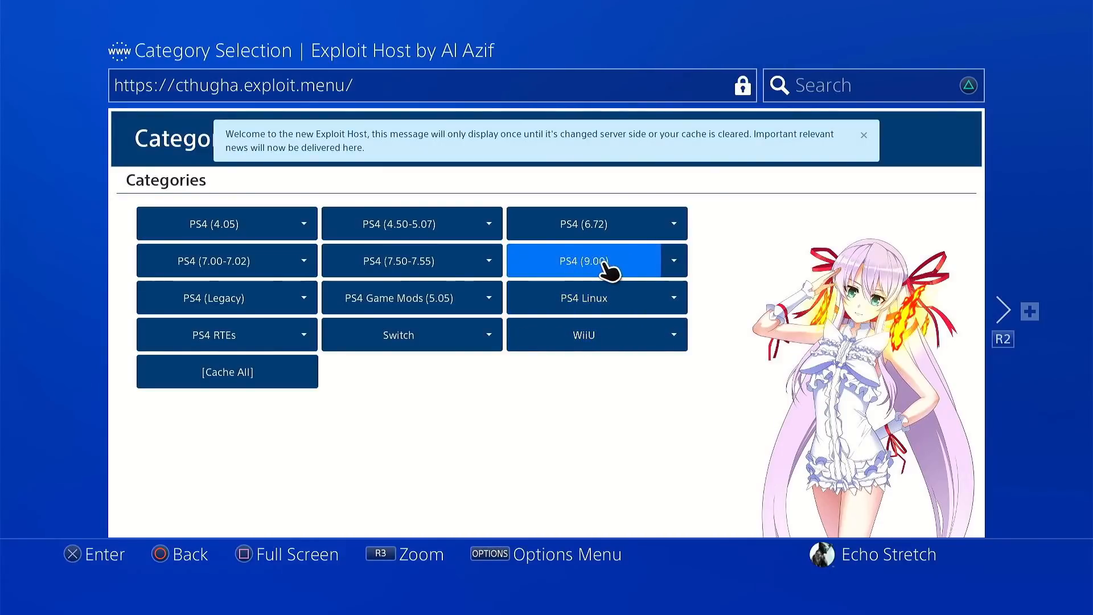
pyautogui.click(584, 260)
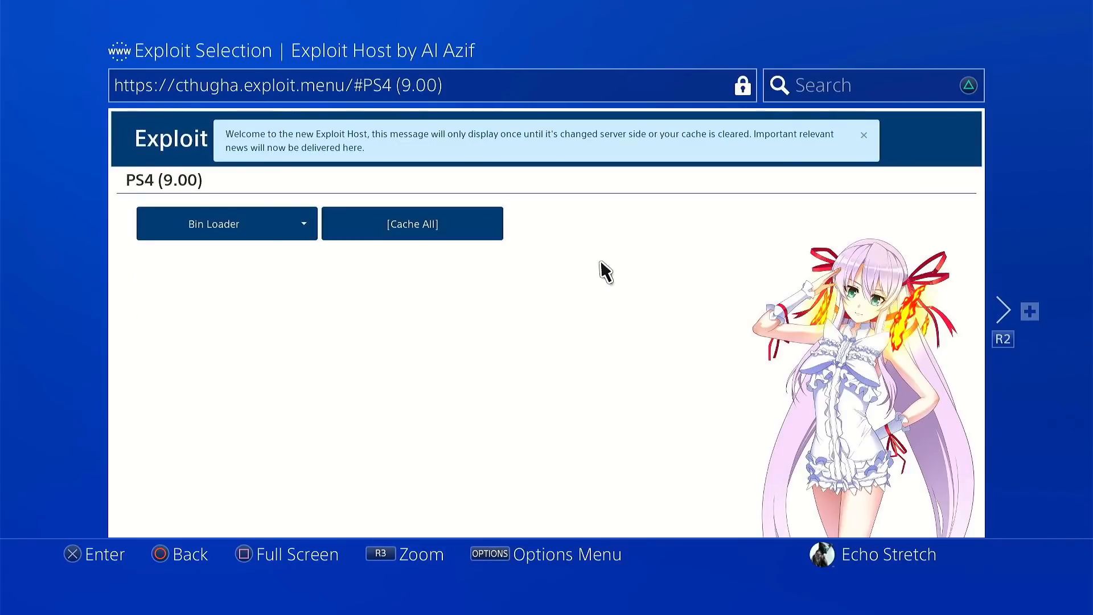
pyautogui.moveTo(546, 288)
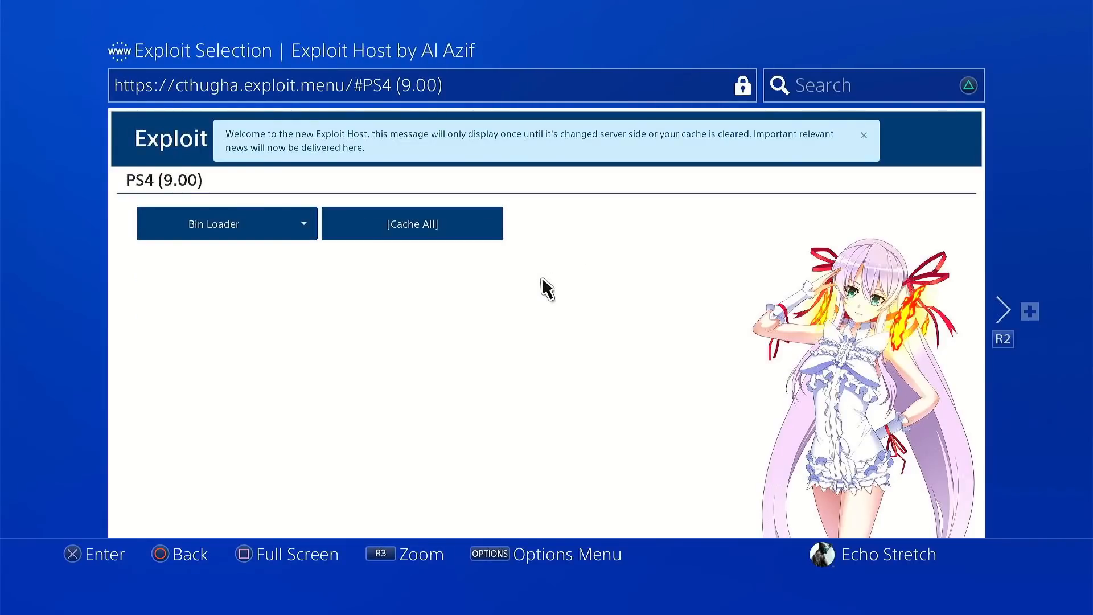
pyautogui.moveTo(539, 288)
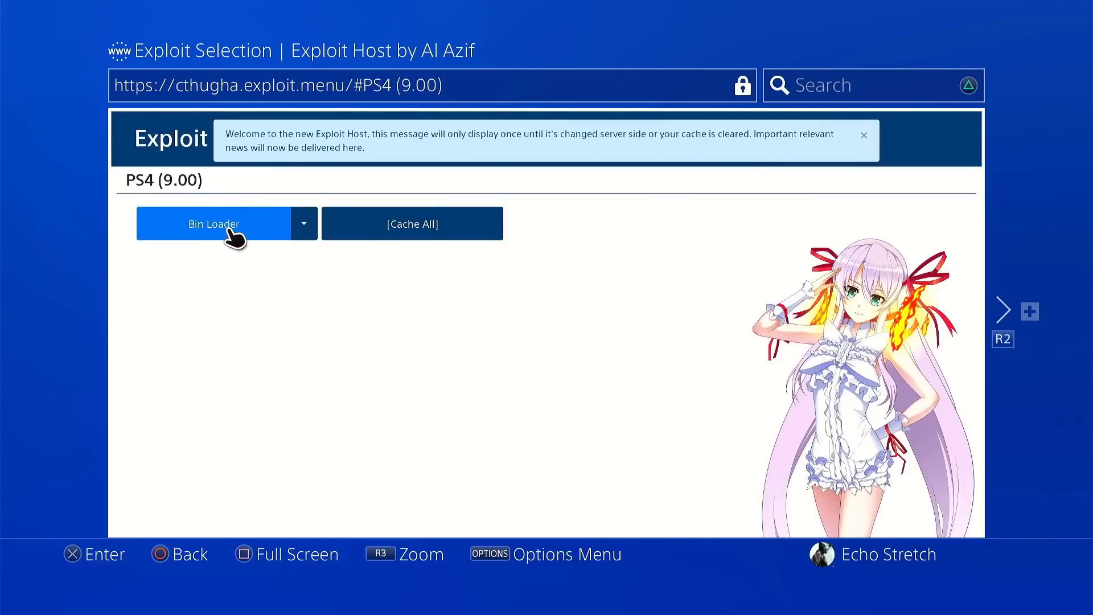
pyautogui.click(213, 223)
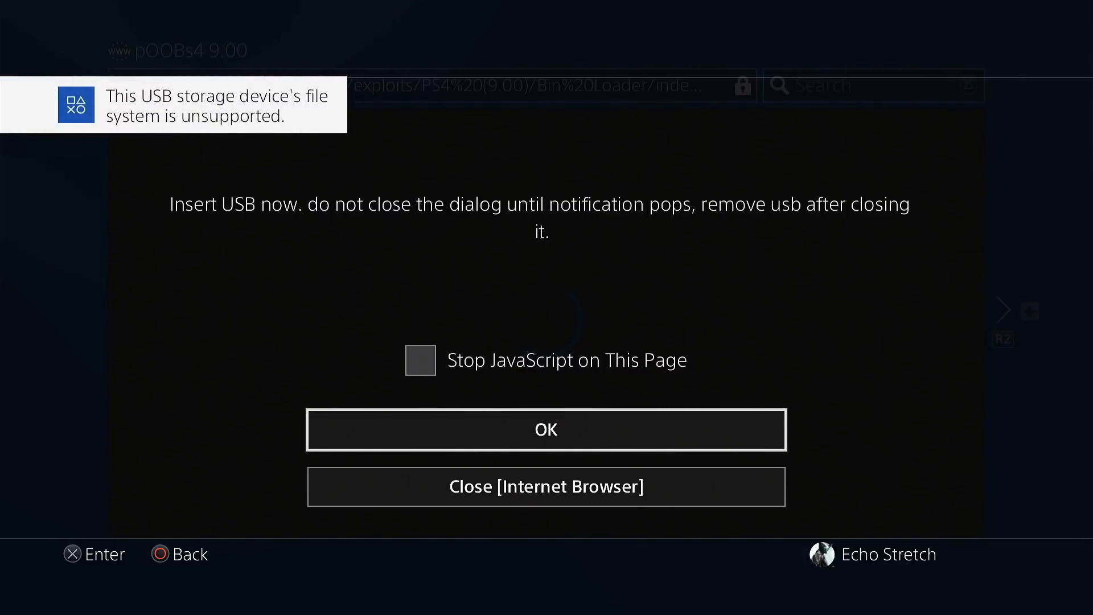
# Step: Confirm the Insert USB dialog with OK after the drive notification appears
pyautogui.click(546, 429)
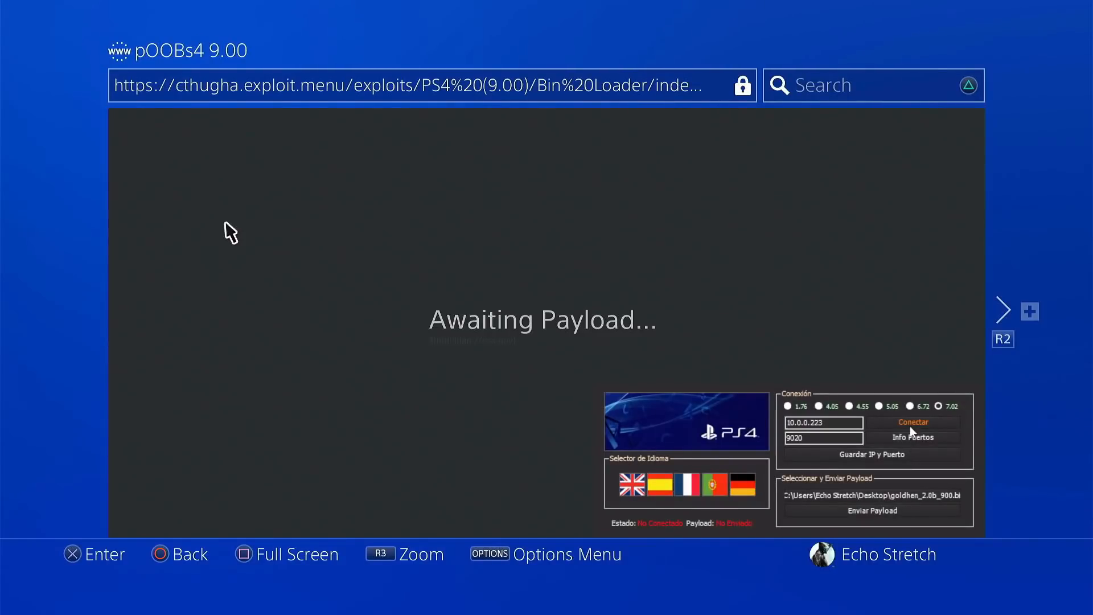
# Step: Connect PS4 Payload Injector to the console at 10.0.0.223, port 9020
pyautogui.click(913, 422)
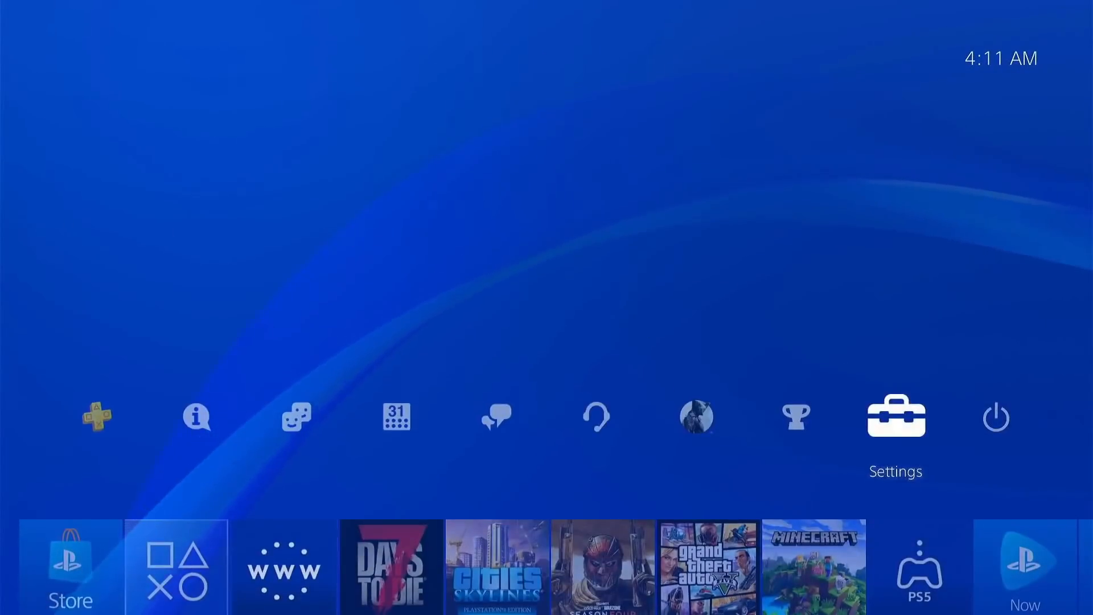
# Step: Check the GoldHEN menu's FTP and BinLoader servers, then scroll the Debug Settings options
pyautogui.click(895, 416)
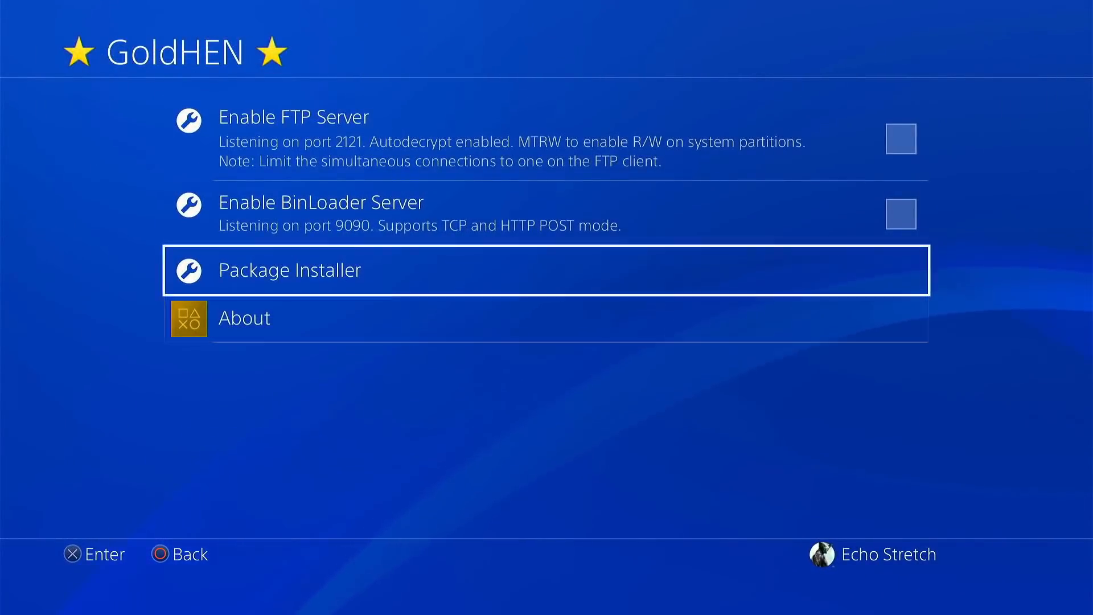
pyautogui.press('up')
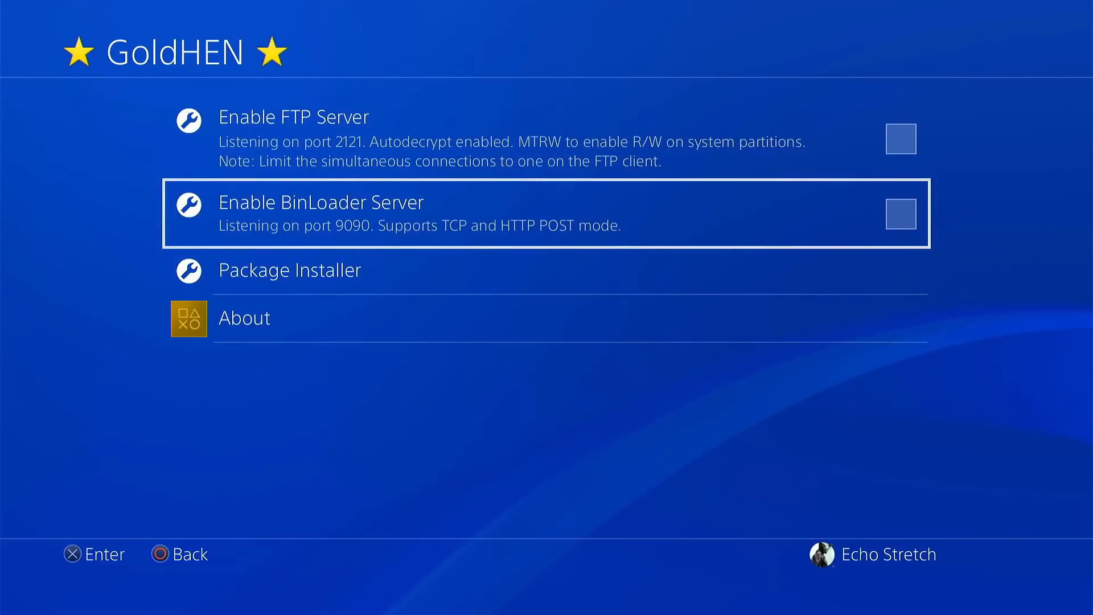
pyautogui.click(899, 139)
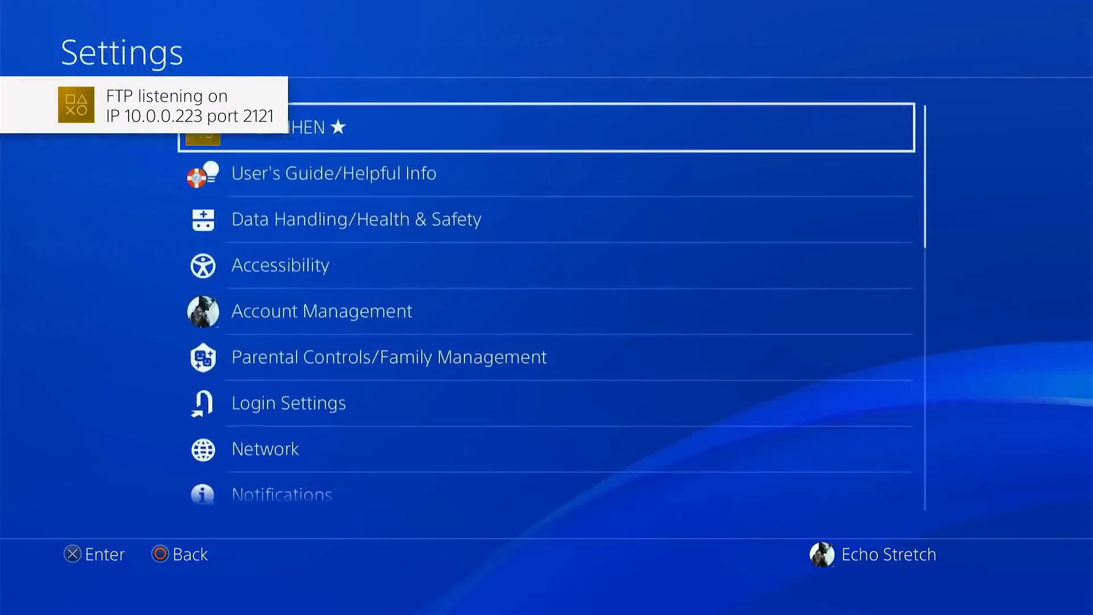
pyautogui.scroll(-3)
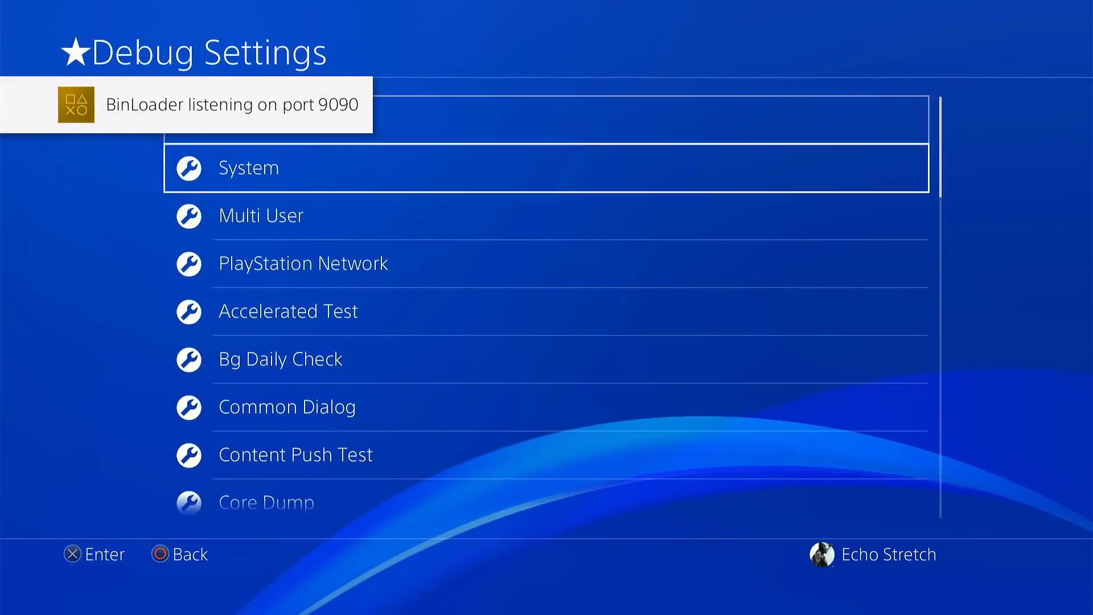
pyautogui.scroll(-3)
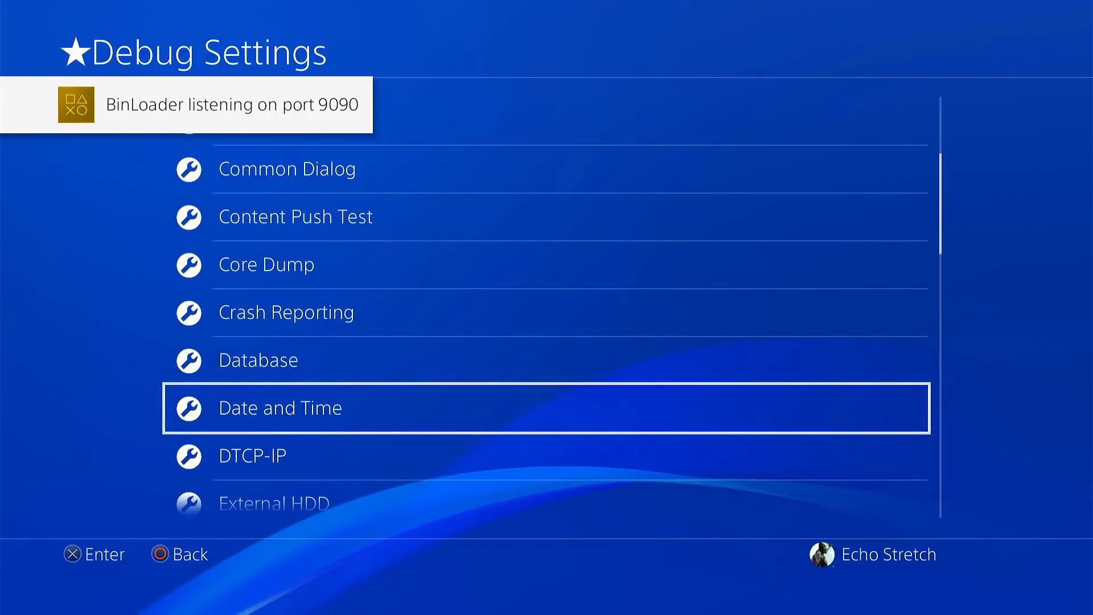